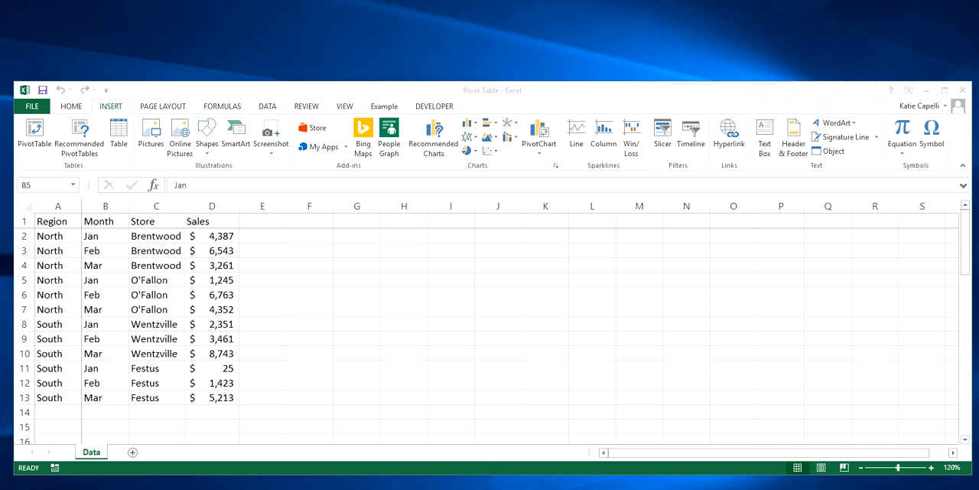
- Show the CreatePivotTable macro in the VBA editor beside the Data sheet
{"action": "left_click", "coordinate": [104, 280]}
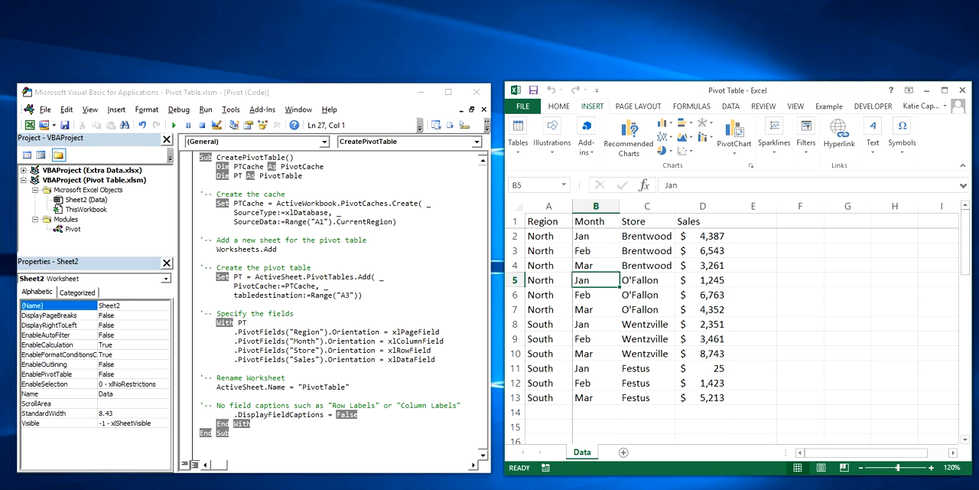
- Run the Sales Pivot Table macro from the Example ribbon and select inside the new pivot table
{"action": "left_click", "coordinate": [829, 106]}
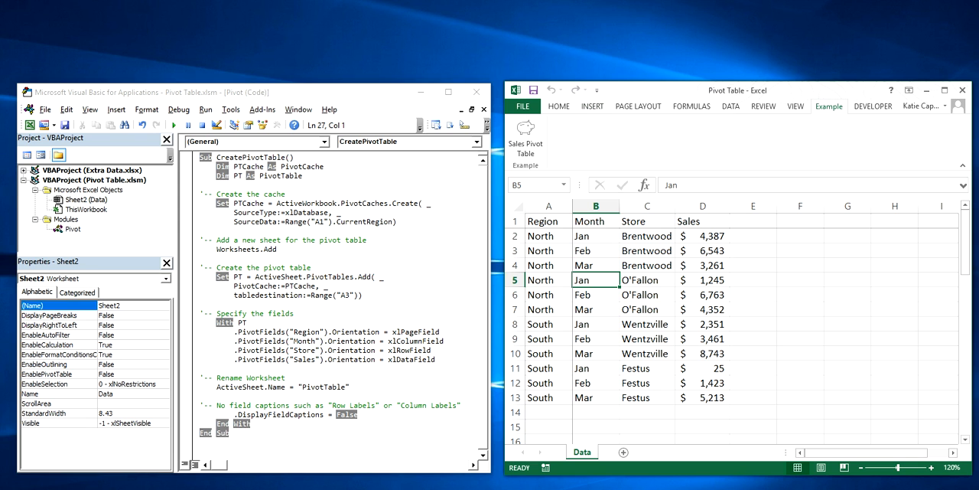
{"action": "mouse_move", "coordinate": [525, 137]}
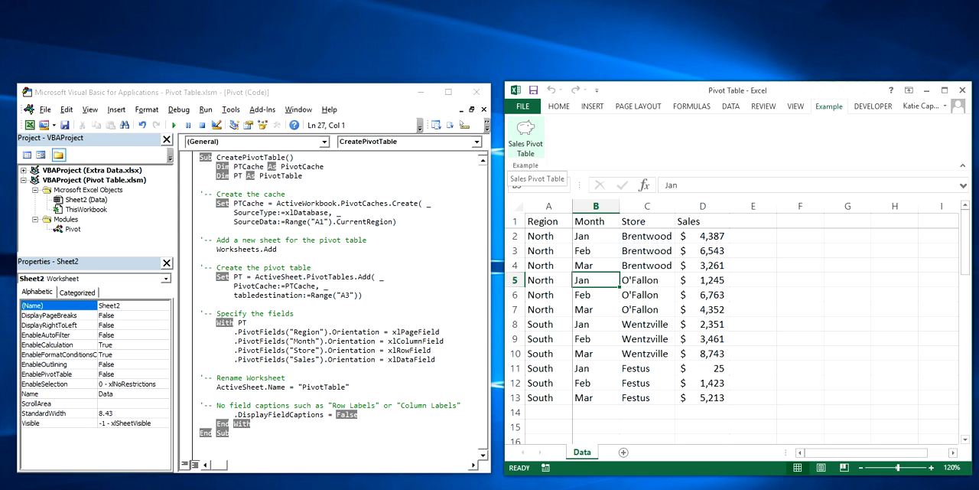
{"action": "left_click", "coordinate": [596, 295]}
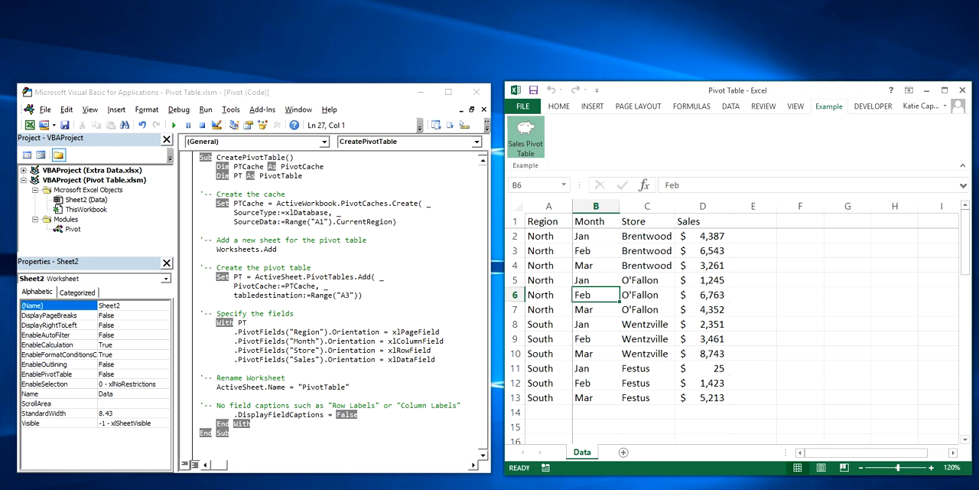
{"action": "left_click", "coordinate": [173, 124]}
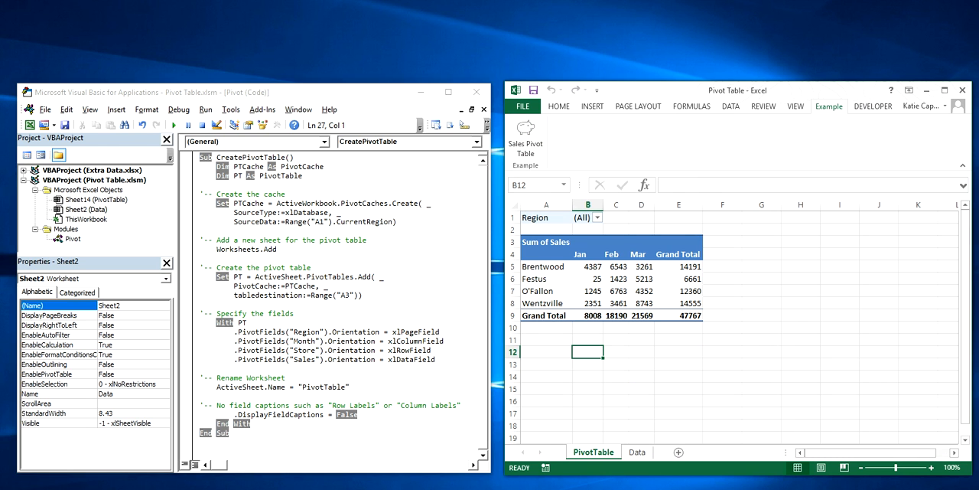
{"action": "left_click", "coordinate": [588, 253]}
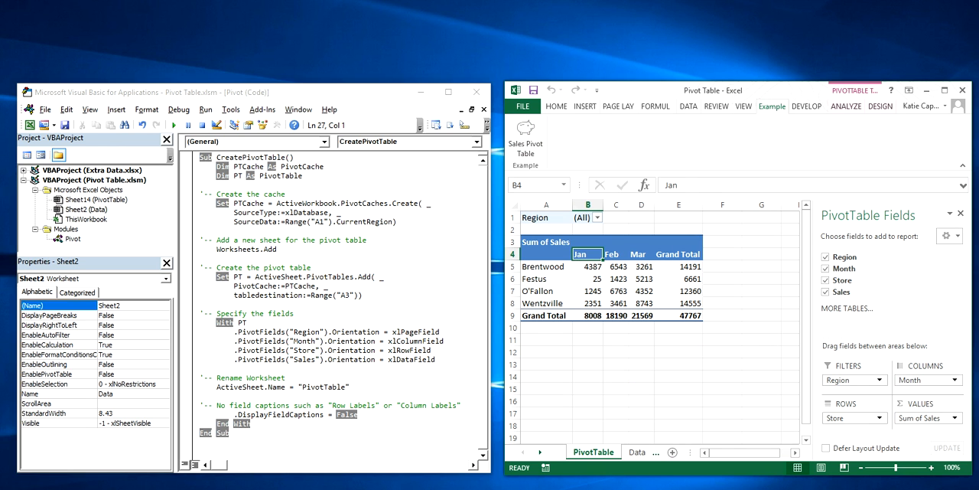
{"action": "mouse_move", "coordinate": [586, 254]}
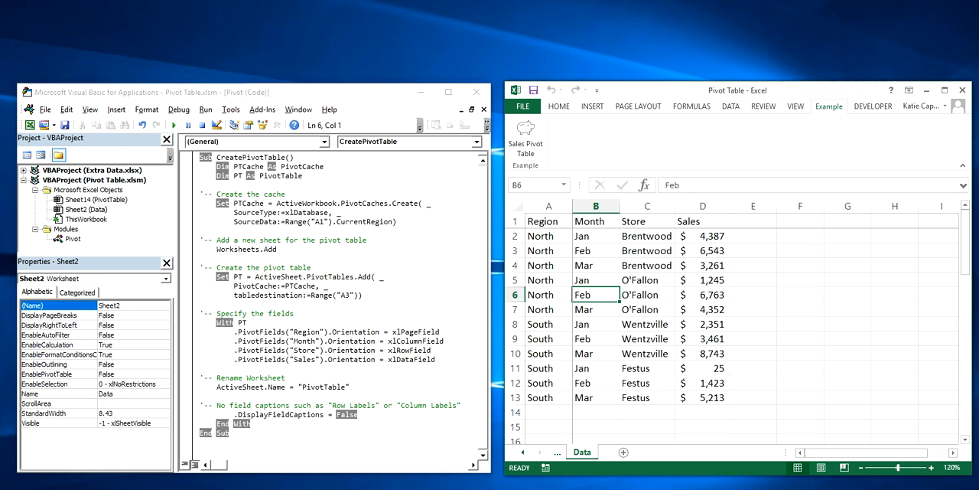
{"action": "left_click", "coordinate": [549, 221]}
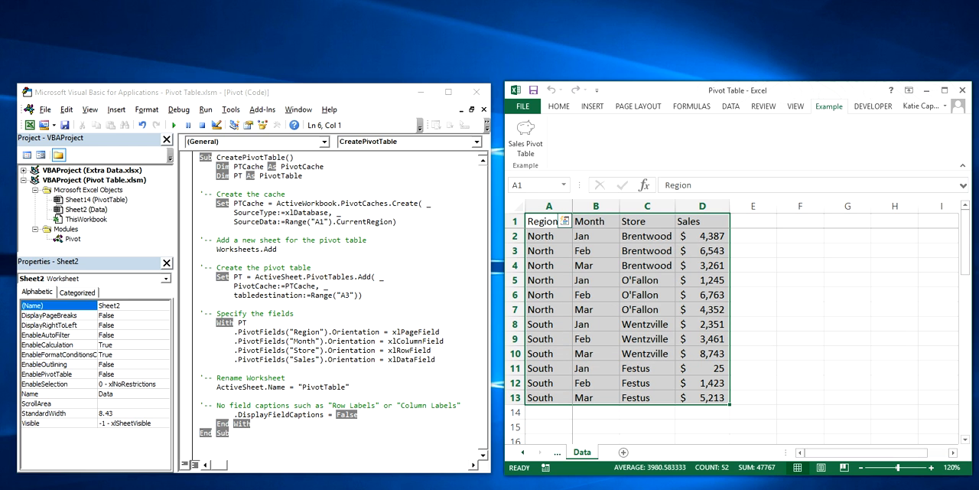
{"action": "left_click", "coordinate": [596, 294]}
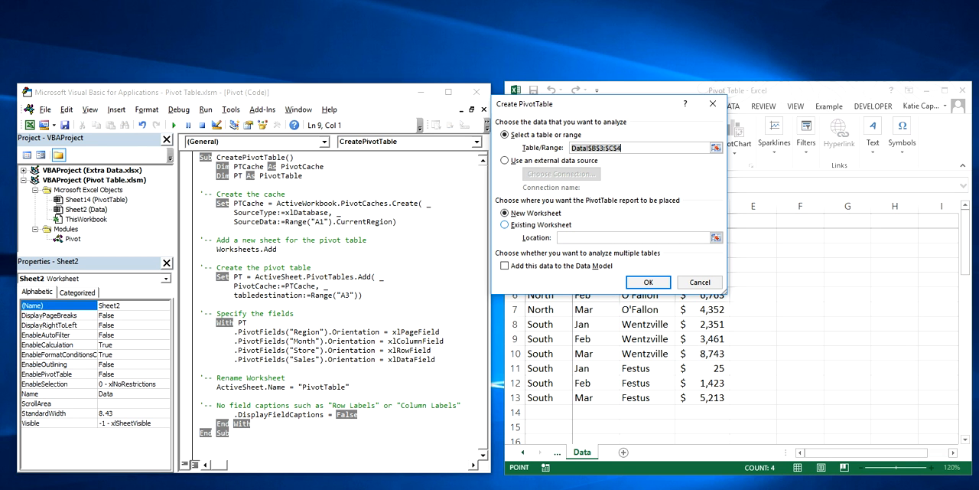
{"action": "left_click", "coordinate": [505, 224]}
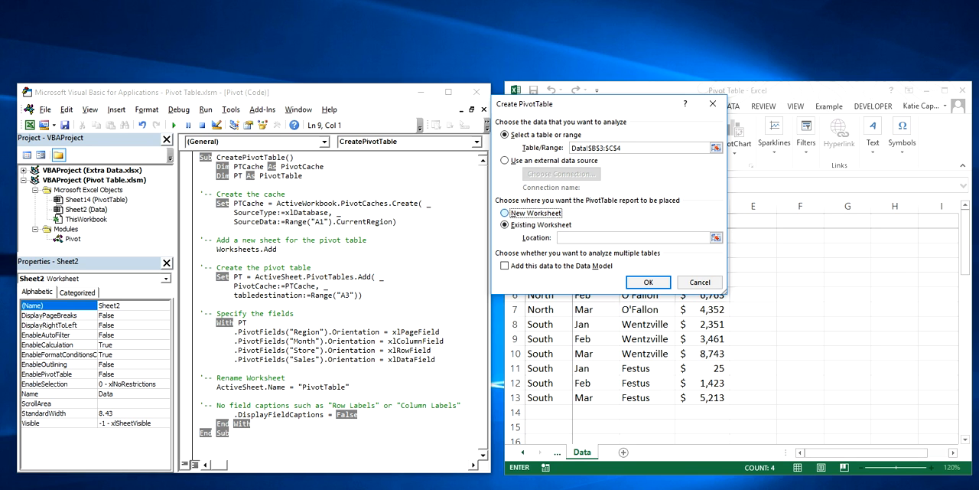
{"action": "left_click", "coordinate": [699, 281]}
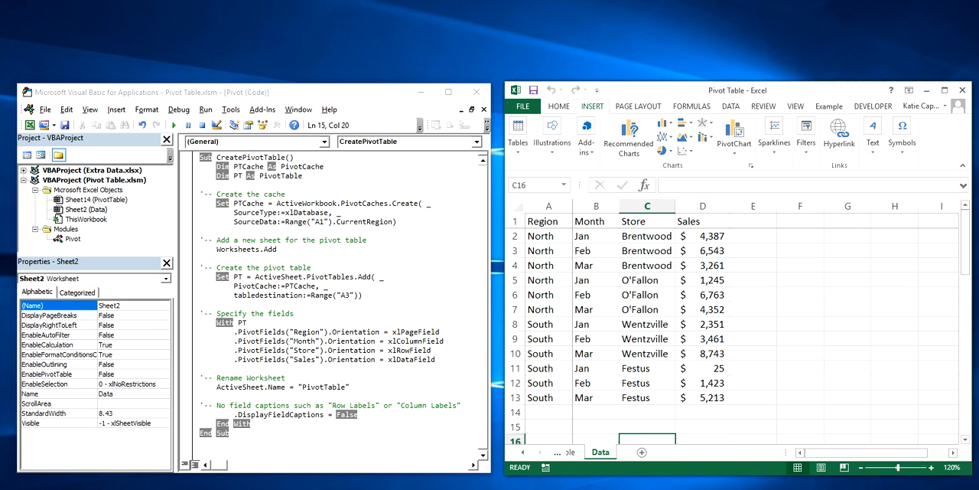
{"action": "left_click", "coordinate": [174, 124]}
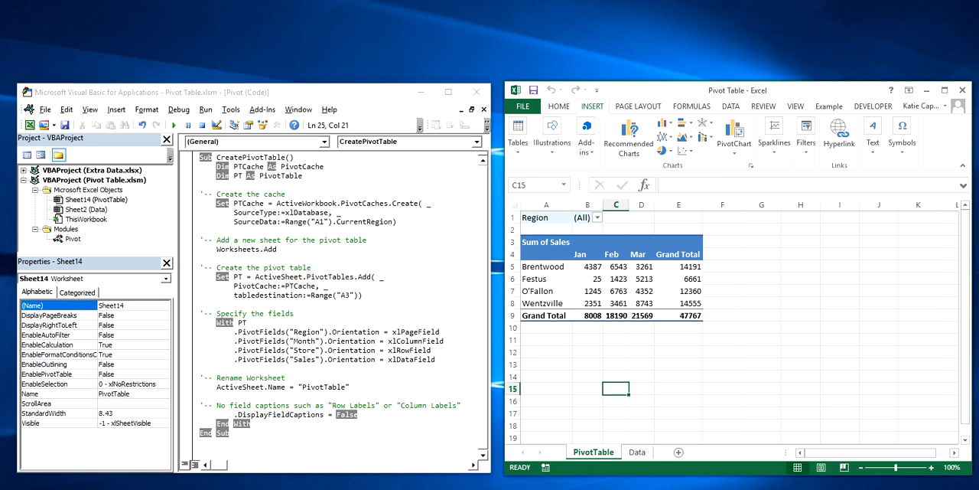
{"action": "left_click", "coordinate": [616, 401]}
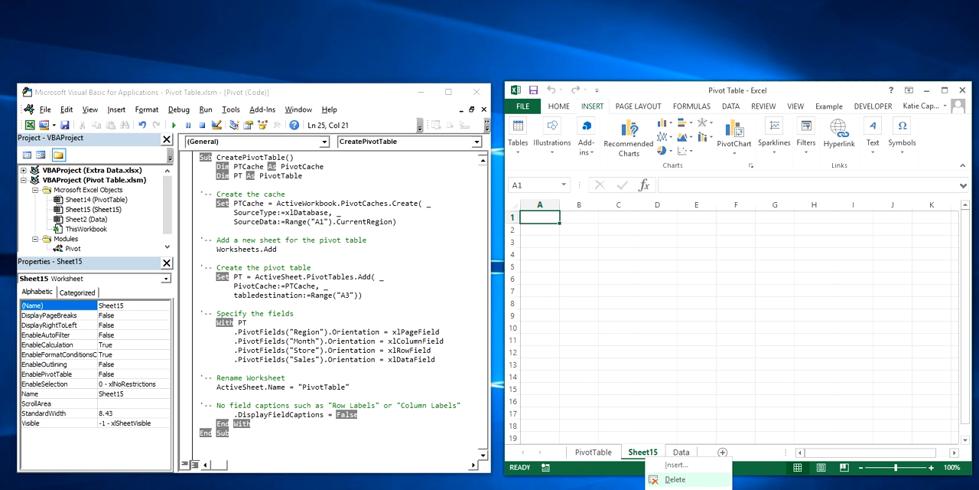
{"action": "left_click", "coordinate": [674, 479]}
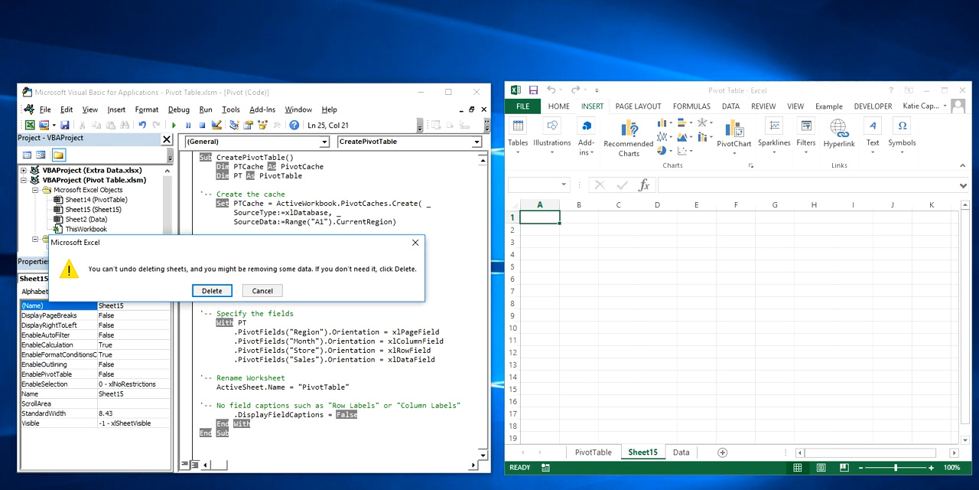
{"action": "left_click", "coordinate": [212, 290]}
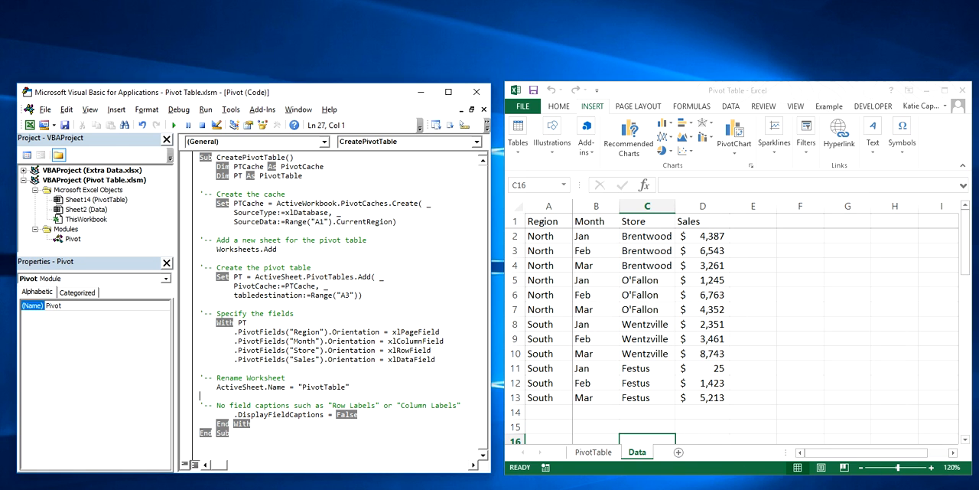
- Return to the PivotTable sheet and select the empty header cell A4
{"action": "left_click", "coordinate": [281, 414]}
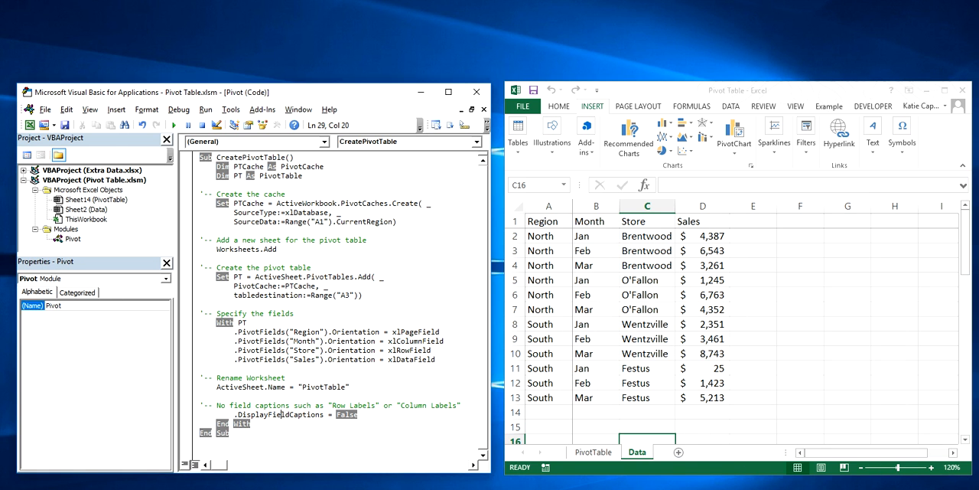
{"action": "left_click", "coordinate": [173, 124]}
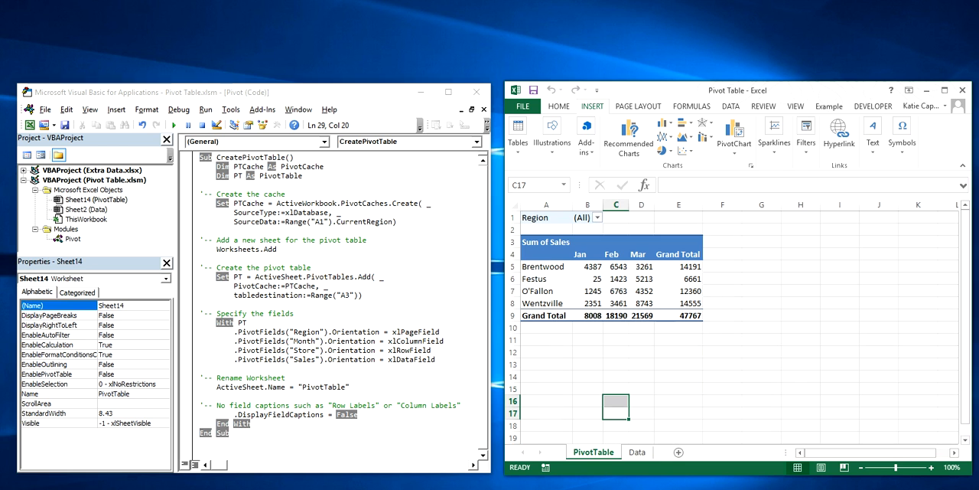
{"action": "left_click", "coordinate": [547, 254]}
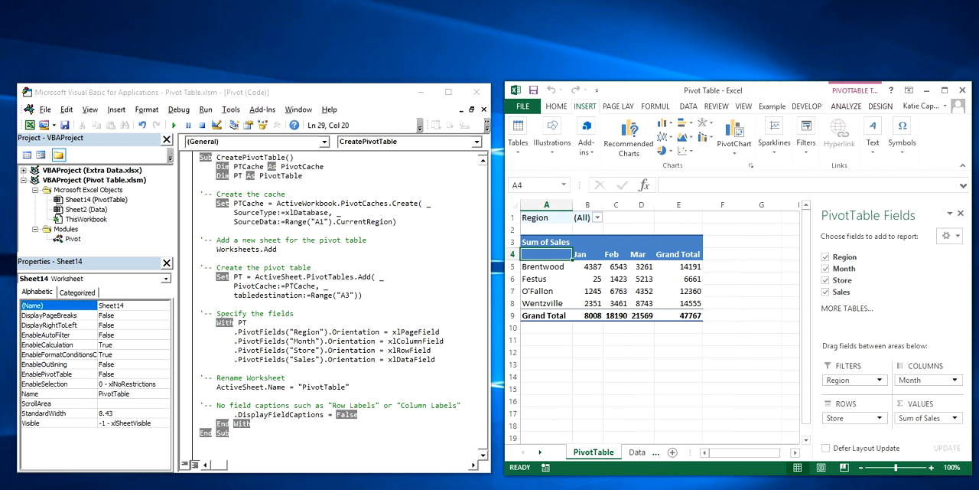
- Highlight the month headers Jan to Grand Total and the store names, then leave the table
{"action": "left_click", "coordinate": [587, 241]}
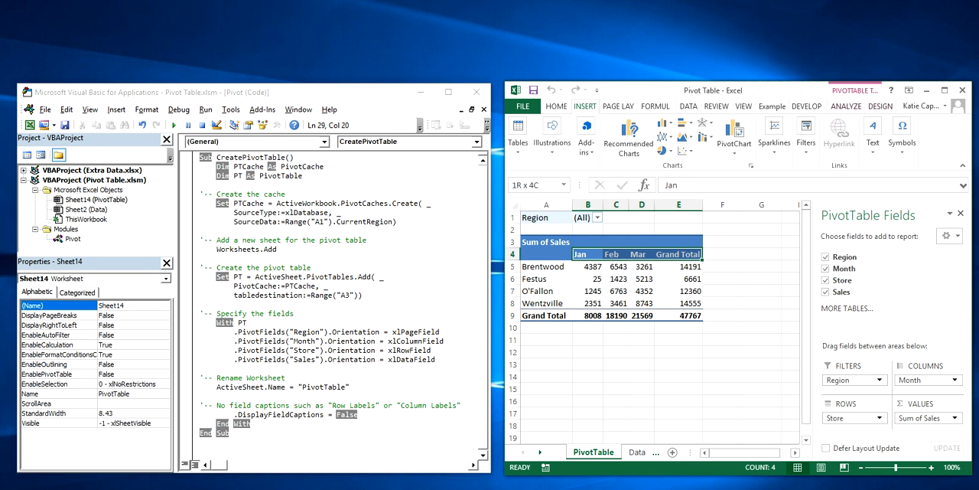
{"action": "left_click", "coordinate": [545, 266]}
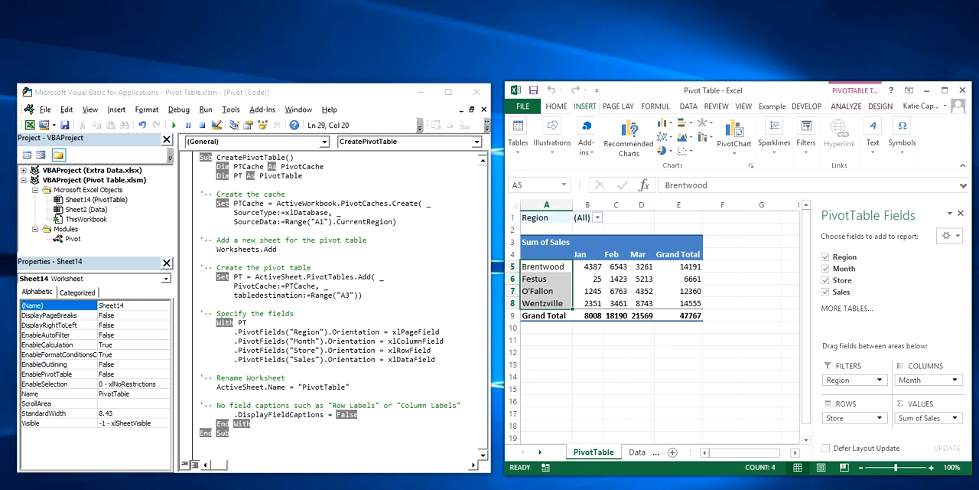
{"action": "left_click", "coordinate": [70, 239]}
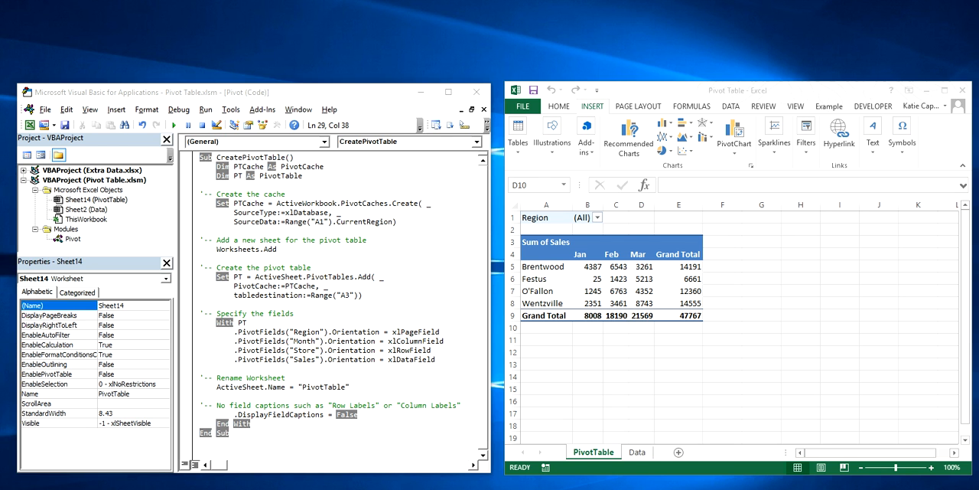
- Review the Data sheet's extended monthly sales rows after the PivotTable sheet is removed
{"action": "left_click", "coordinate": [641, 327]}
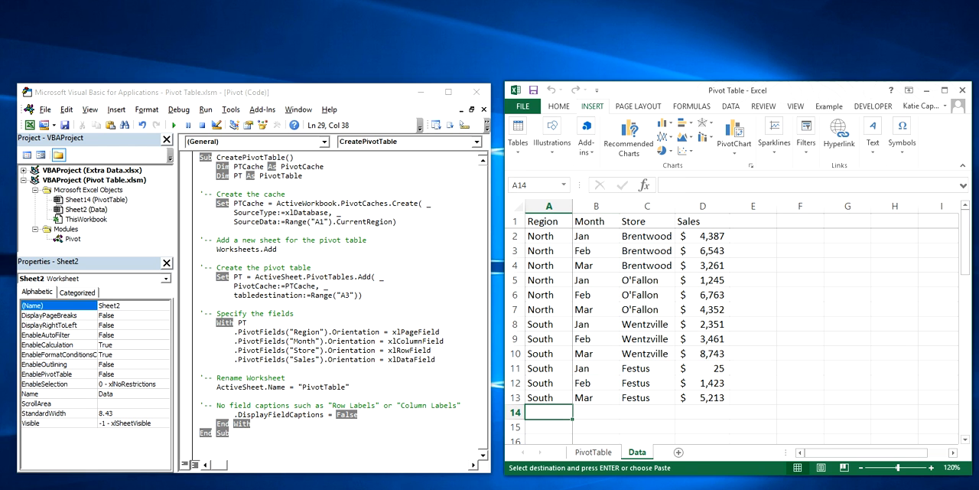
{"action": "scroll", "scroll_direction": "down", "scroll_amount": 3}
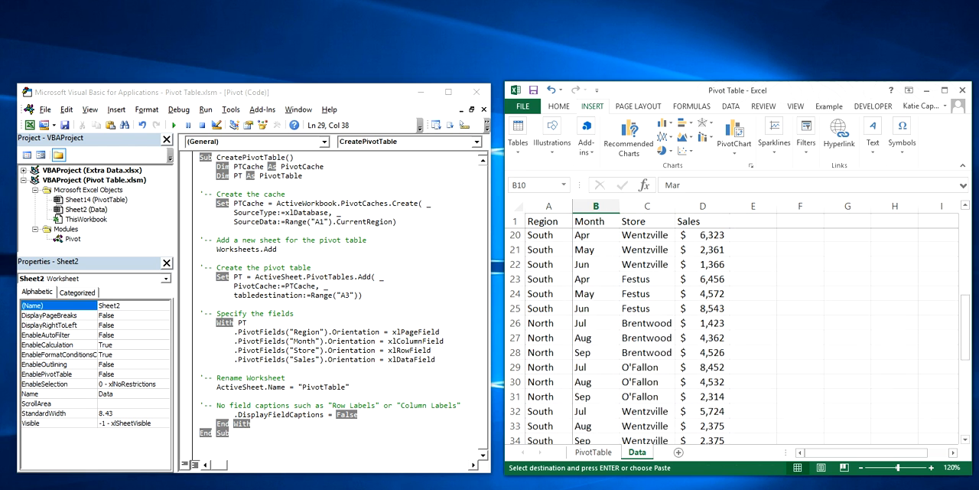
{"action": "scroll", "scroll_direction": "up", "scroll_amount": 3}
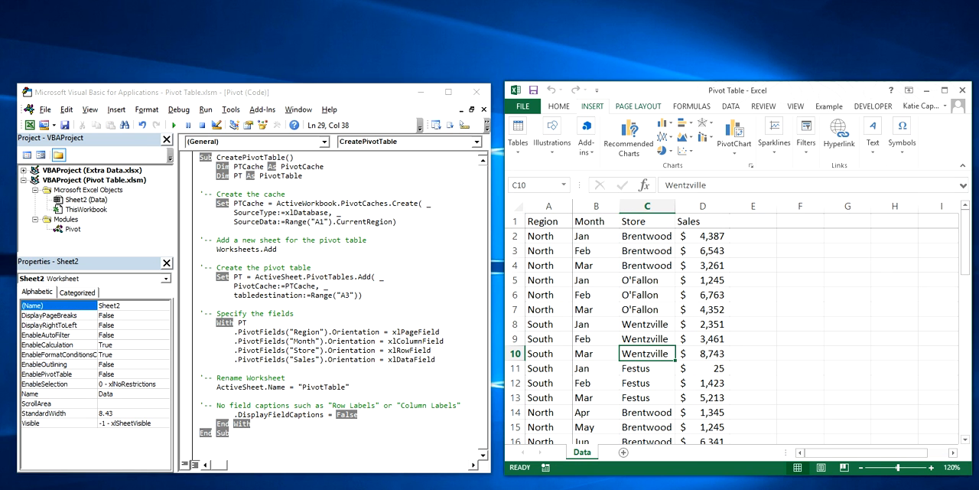
- Rerun the Sales Pivot Table macro so the rebuilt table spans January through December for every store
{"action": "left_click", "coordinate": [829, 106]}
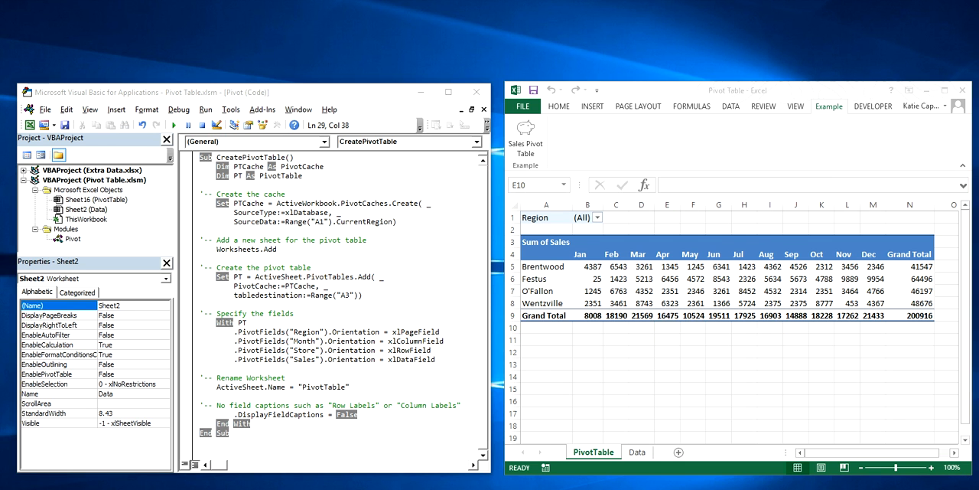
{"action": "left_click", "coordinate": [638, 451]}
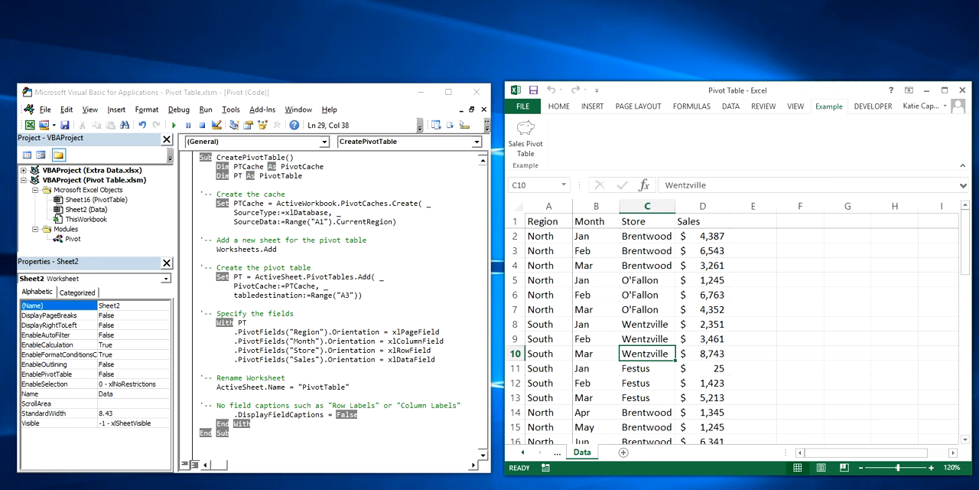
{"action": "left_click", "coordinate": [595, 294]}
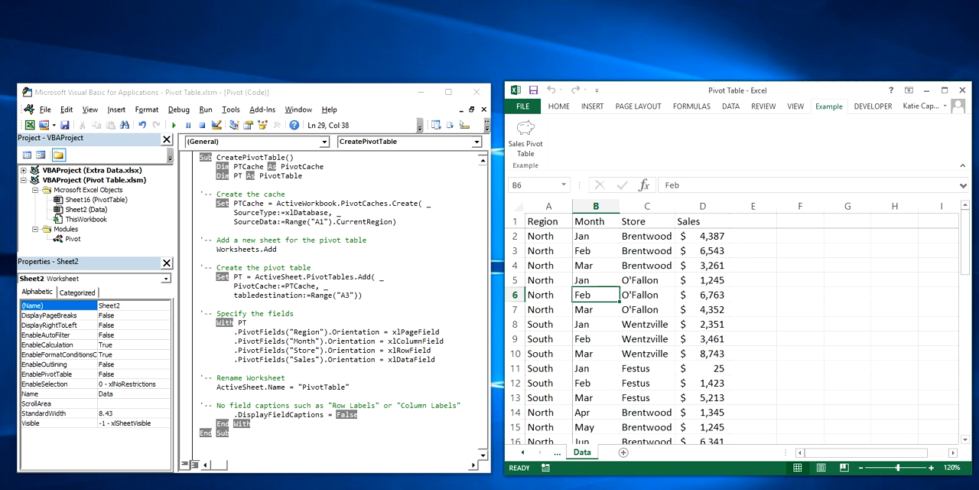
{"action": "left_click", "coordinate": [800, 339]}
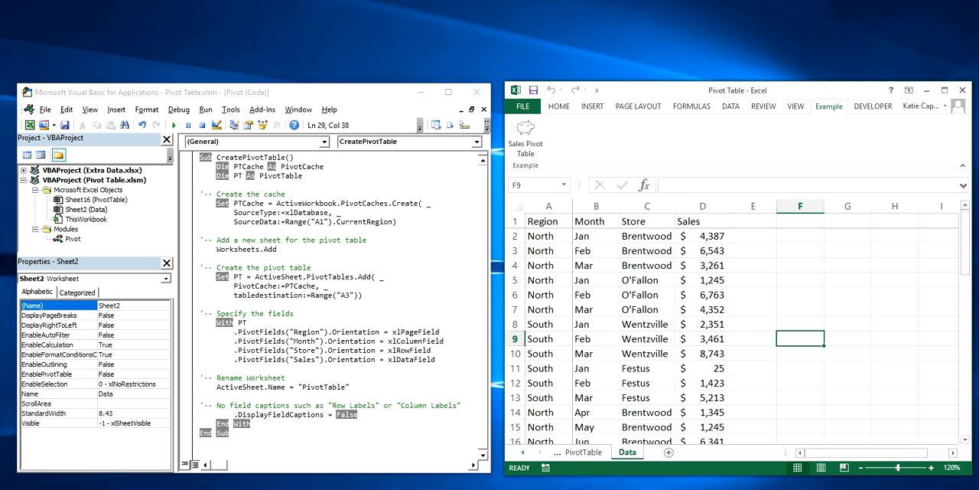
{"action": "left_click", "coordinate": [173, 124]}
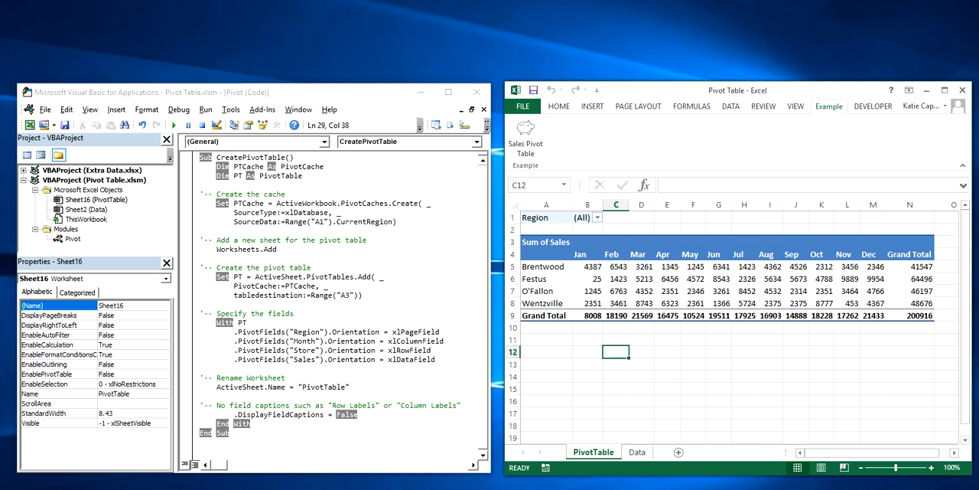